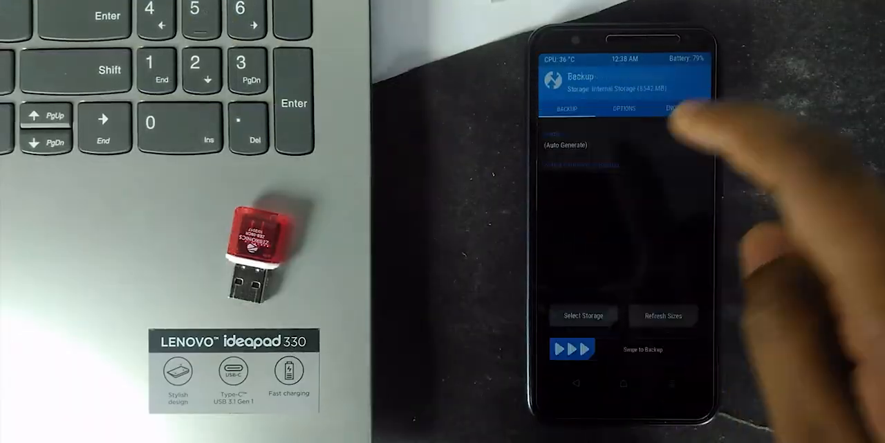
Step: Extract the dotOS archive to a new 'dotOS v3.0 arm64 aonly 05 Februari 2019' folder
left_click(583, 316)
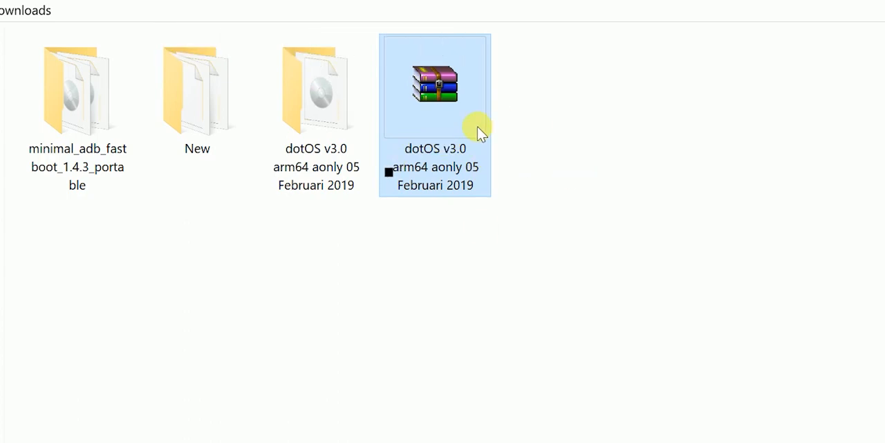
mouse_move(405, 149)
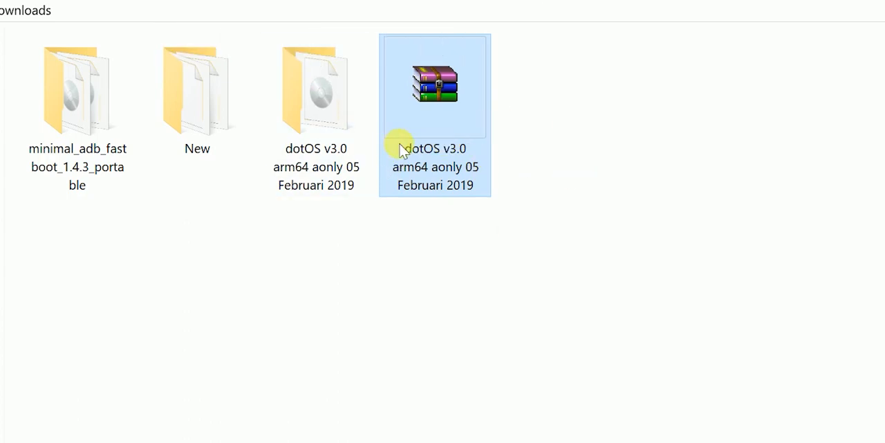
mouse_move(460, 173)
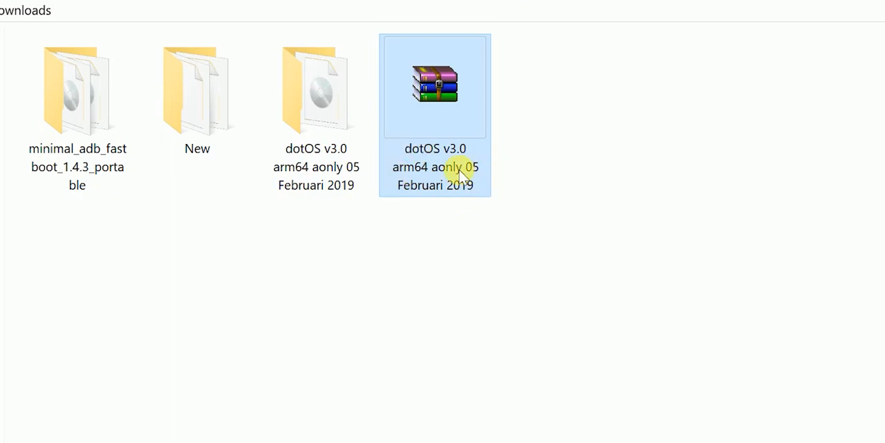
right_click(434, 85)
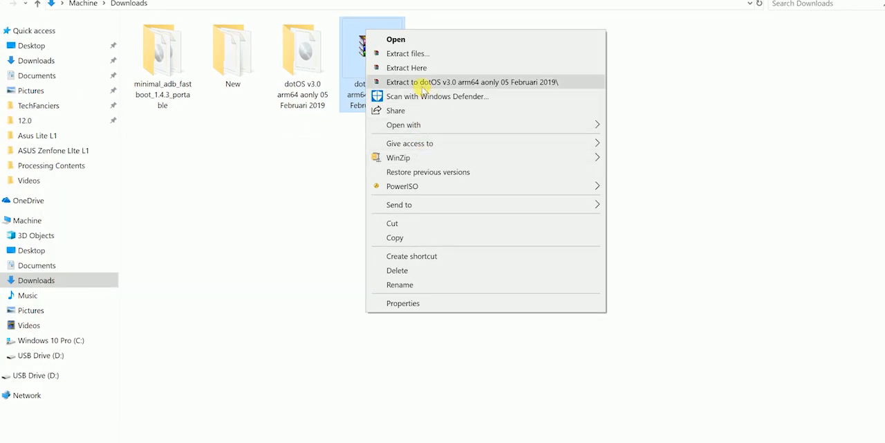
mouse_move(455, 81)
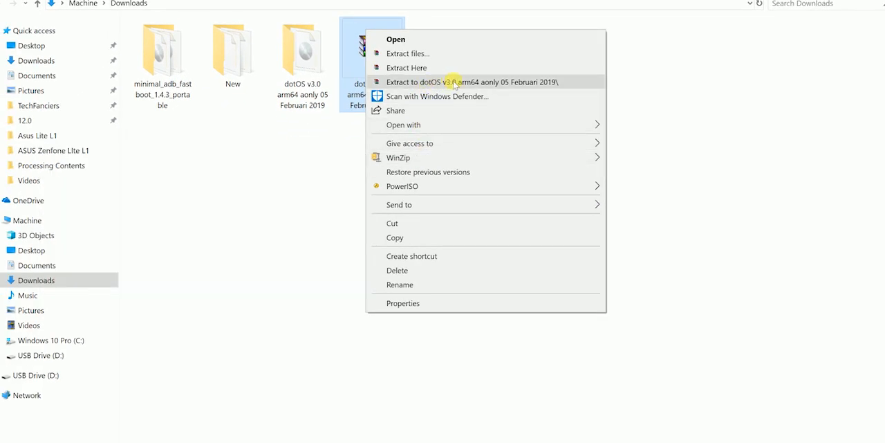
left_click(321, 151)
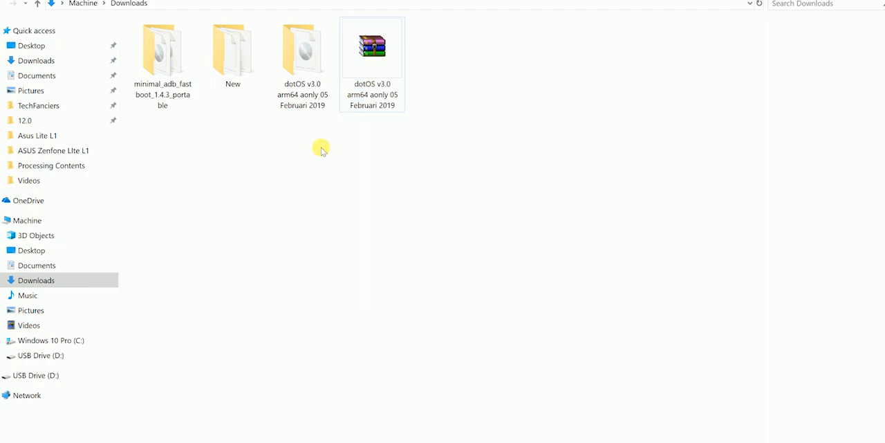
mouse_move(303, 115)
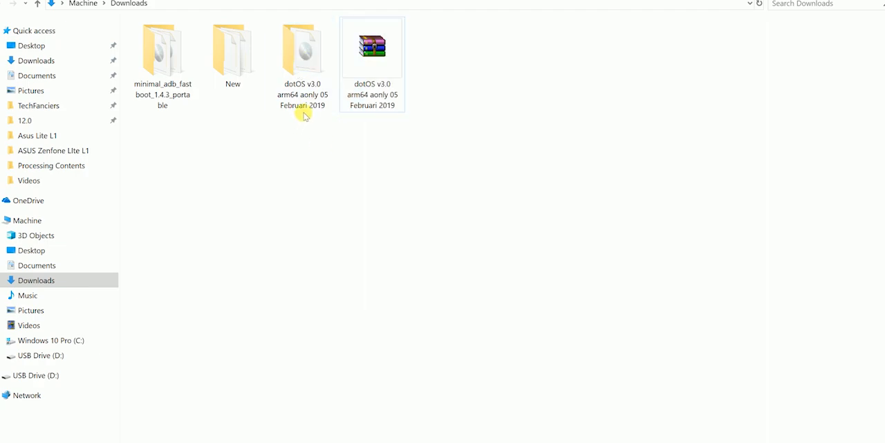
Step: Confirm the extracted dotOS folder holds the disc image, then view USB Drive (D:)
double_click(302, 52)
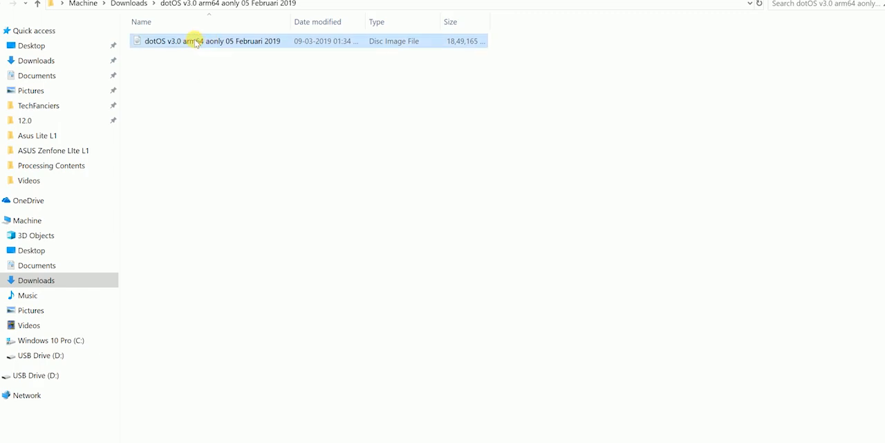
scroll("down", 3)
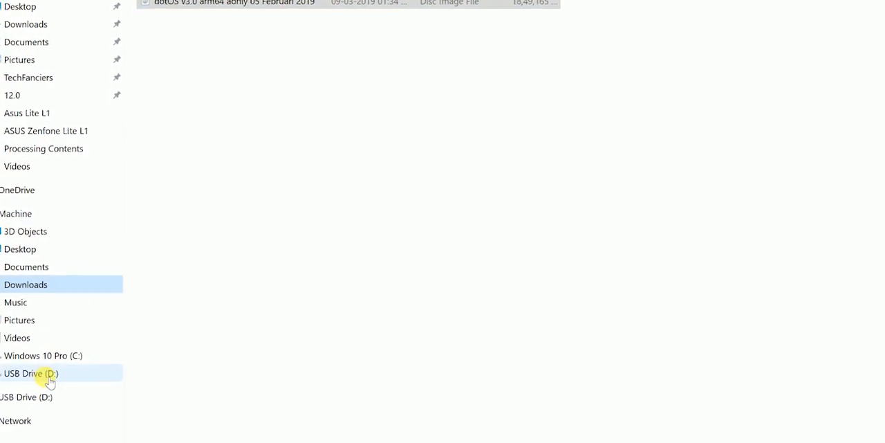
left_click(31, 373)
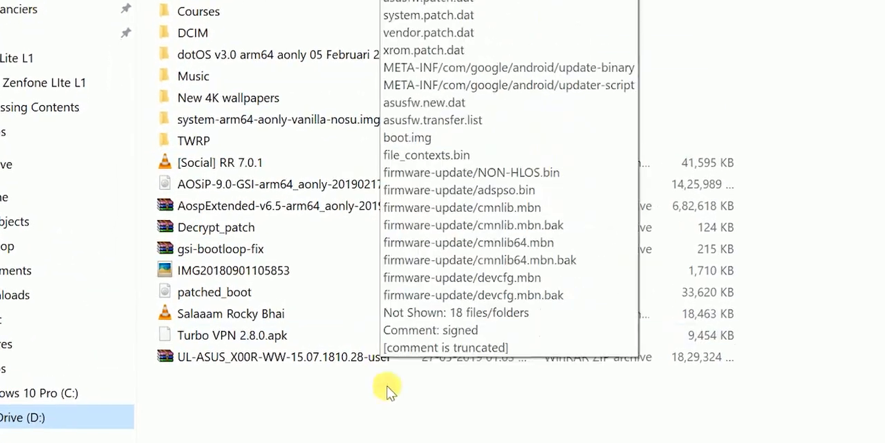